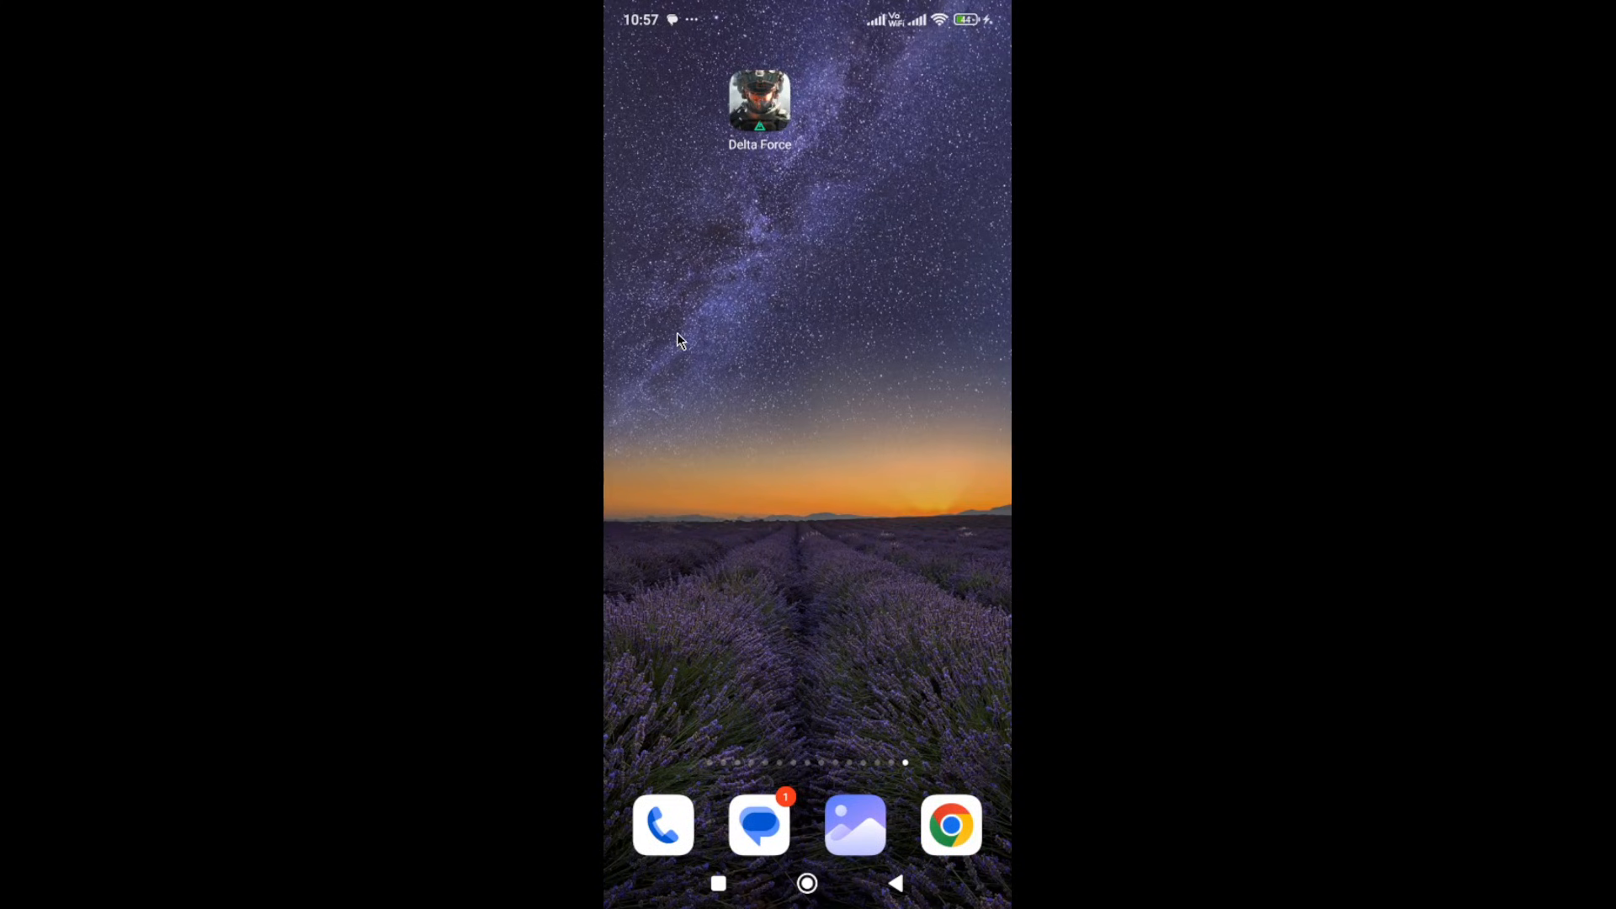
mouse_move(734, 152)
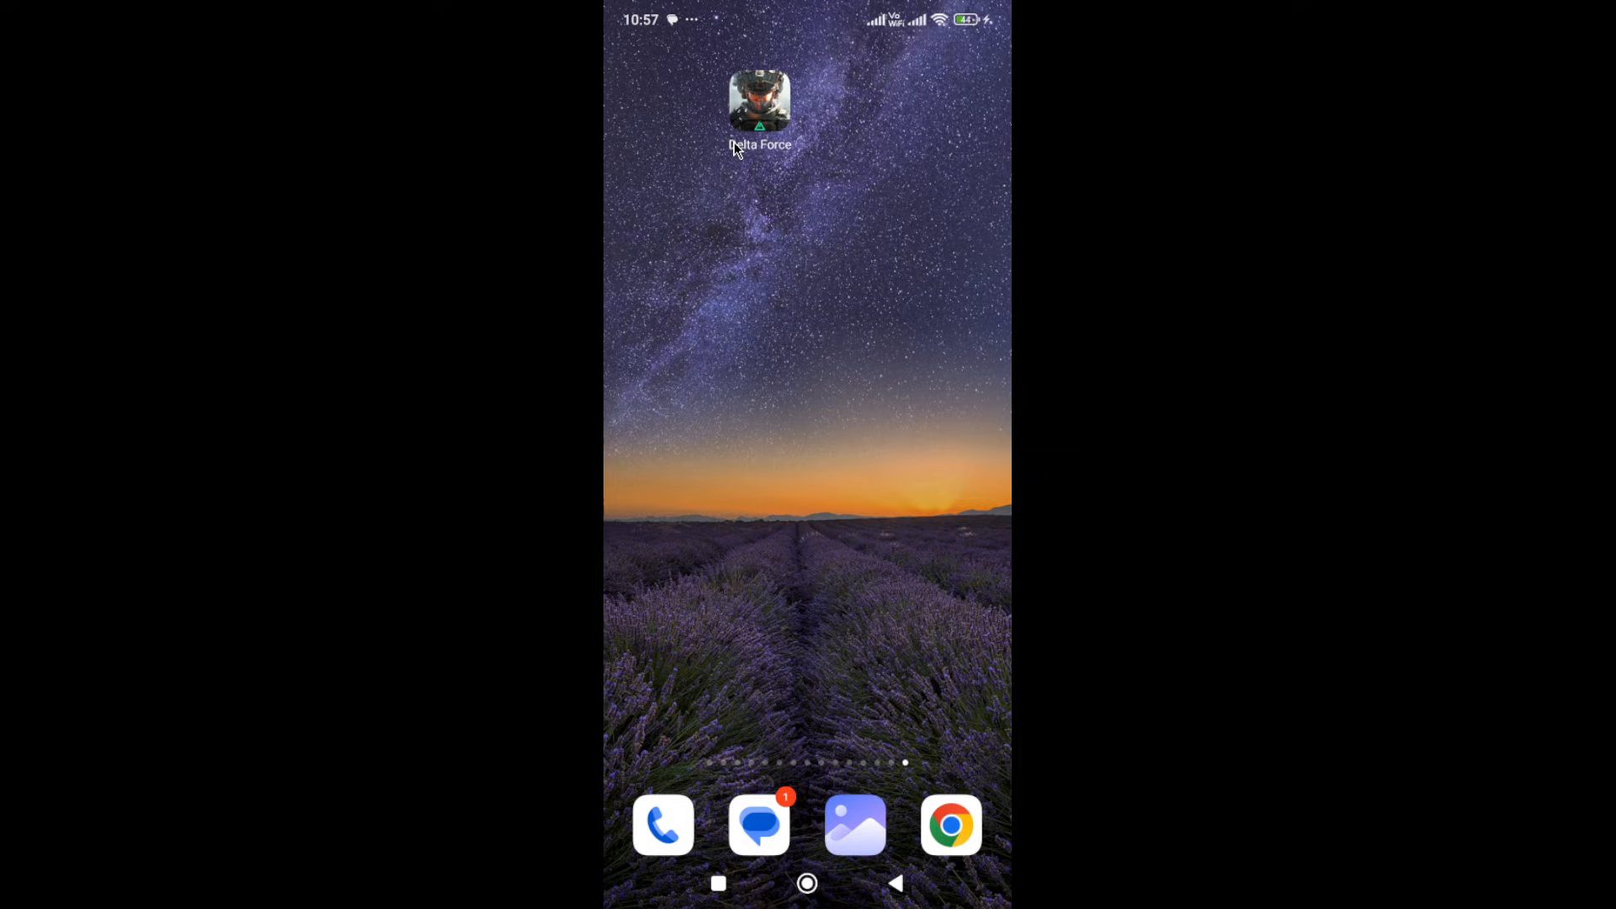
mouse_move(753, 111)
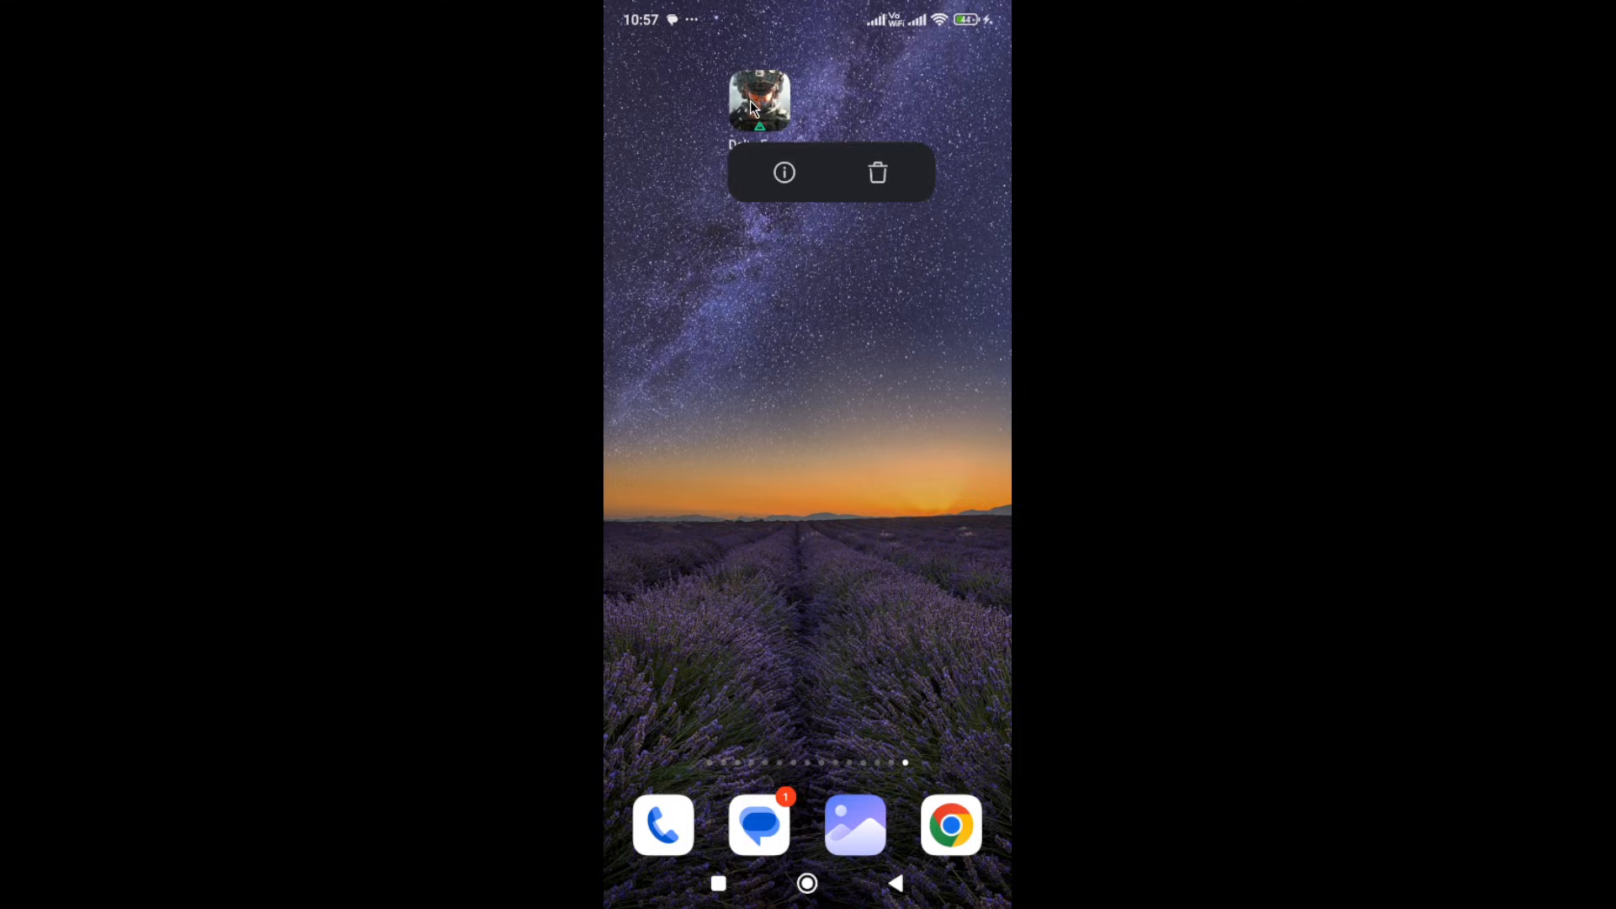
- Review Delta Force's permissions (notifications allowed, microphone not) from its app info page
click(784, 171)
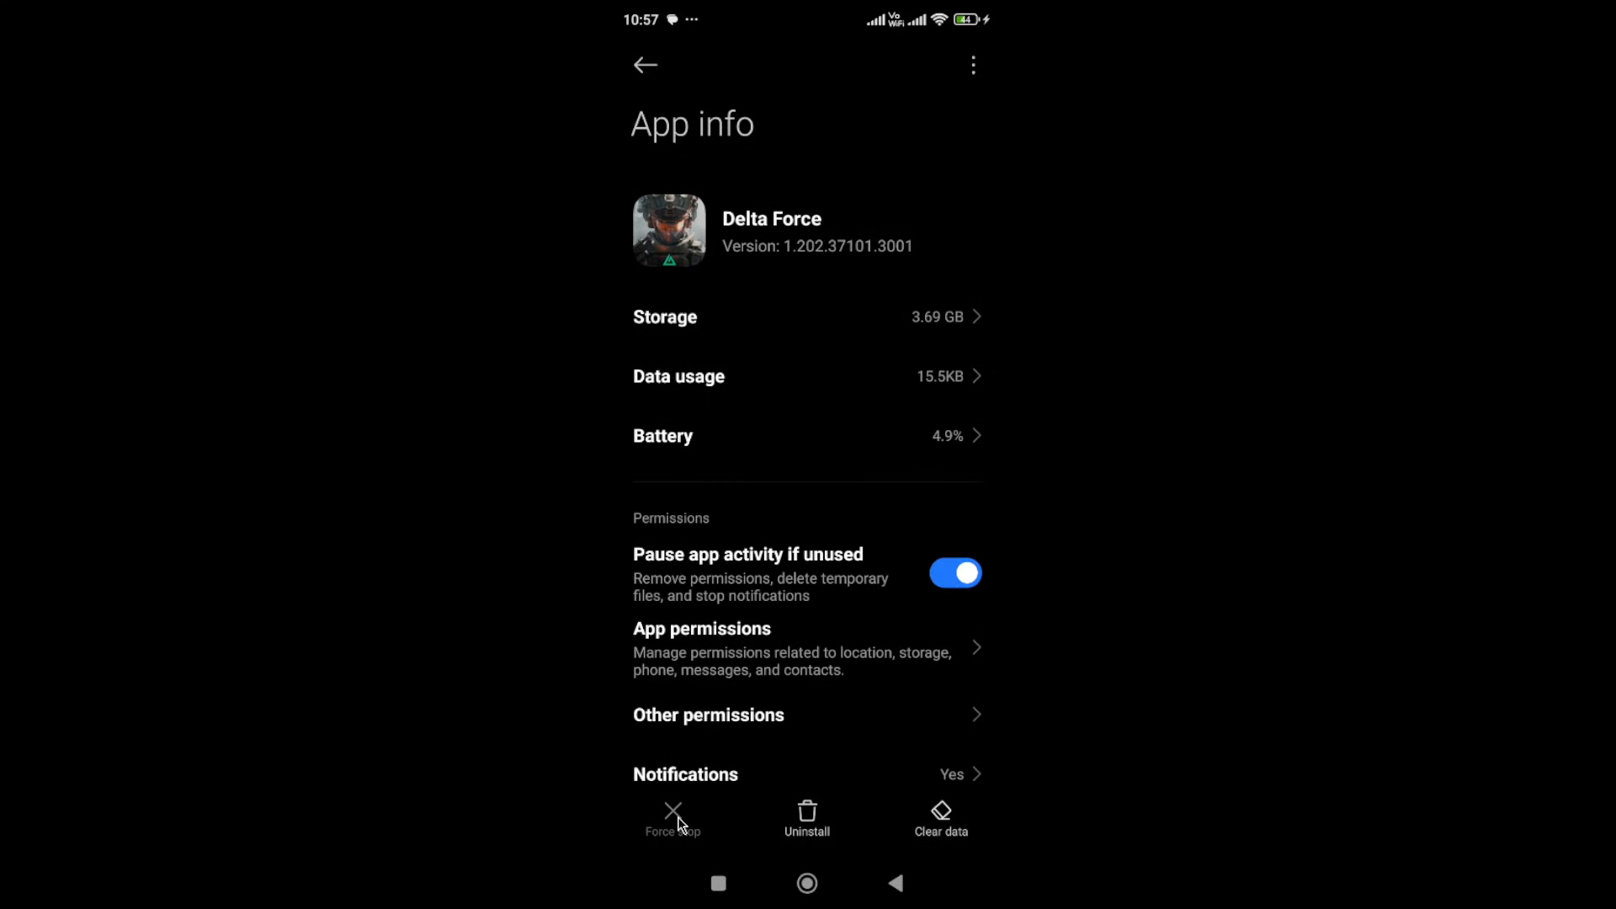
mouse_move(727, 660)
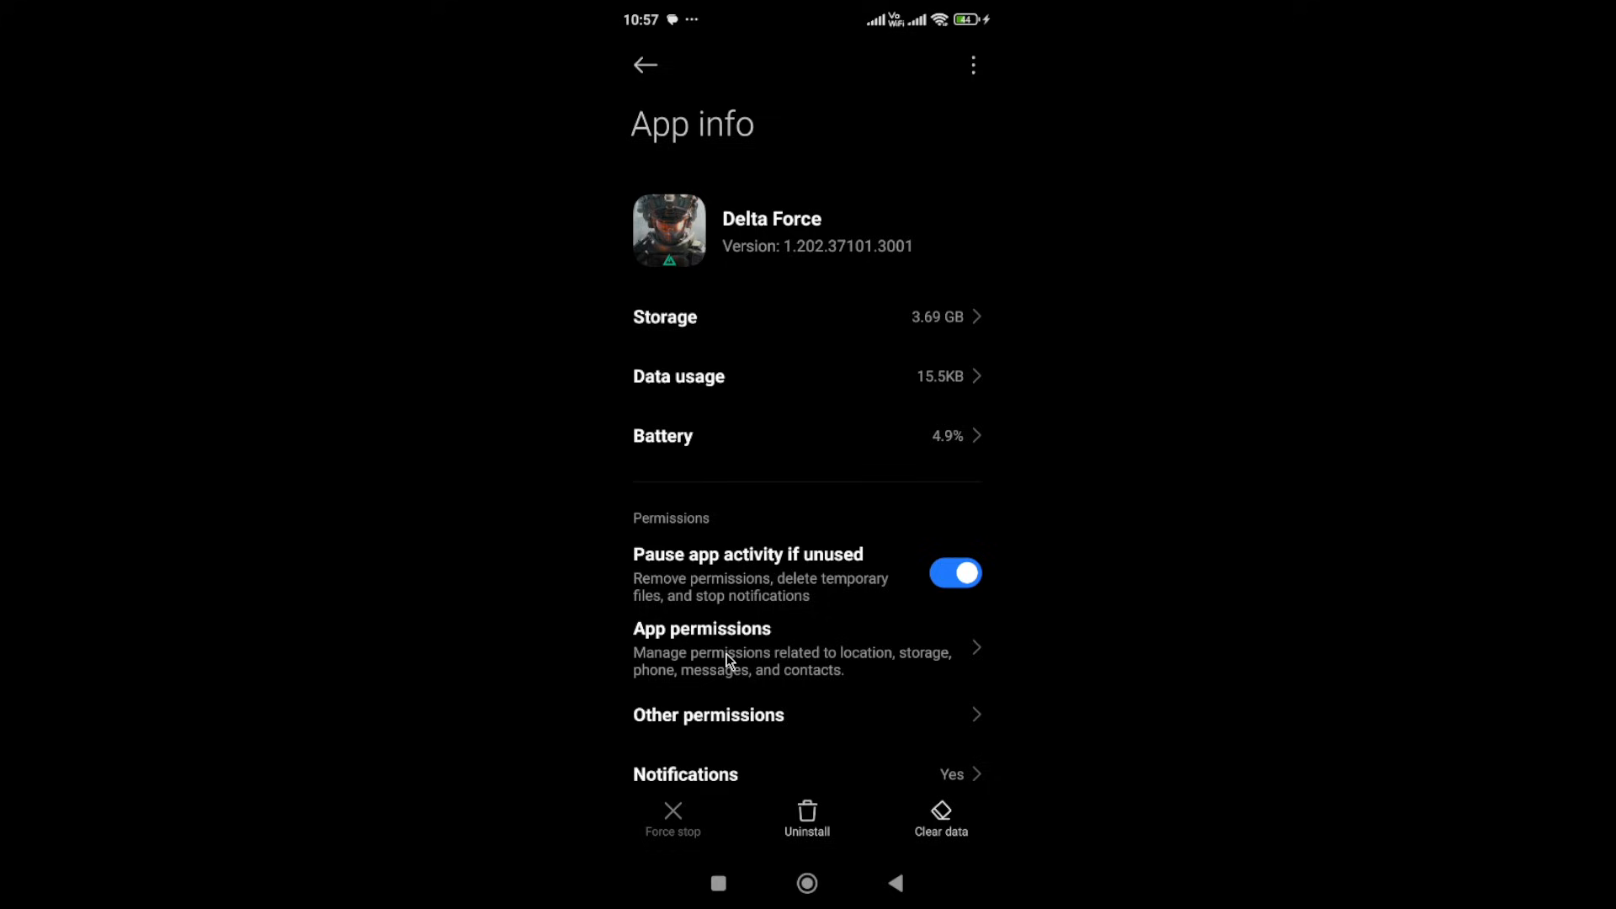
click(702, 628)
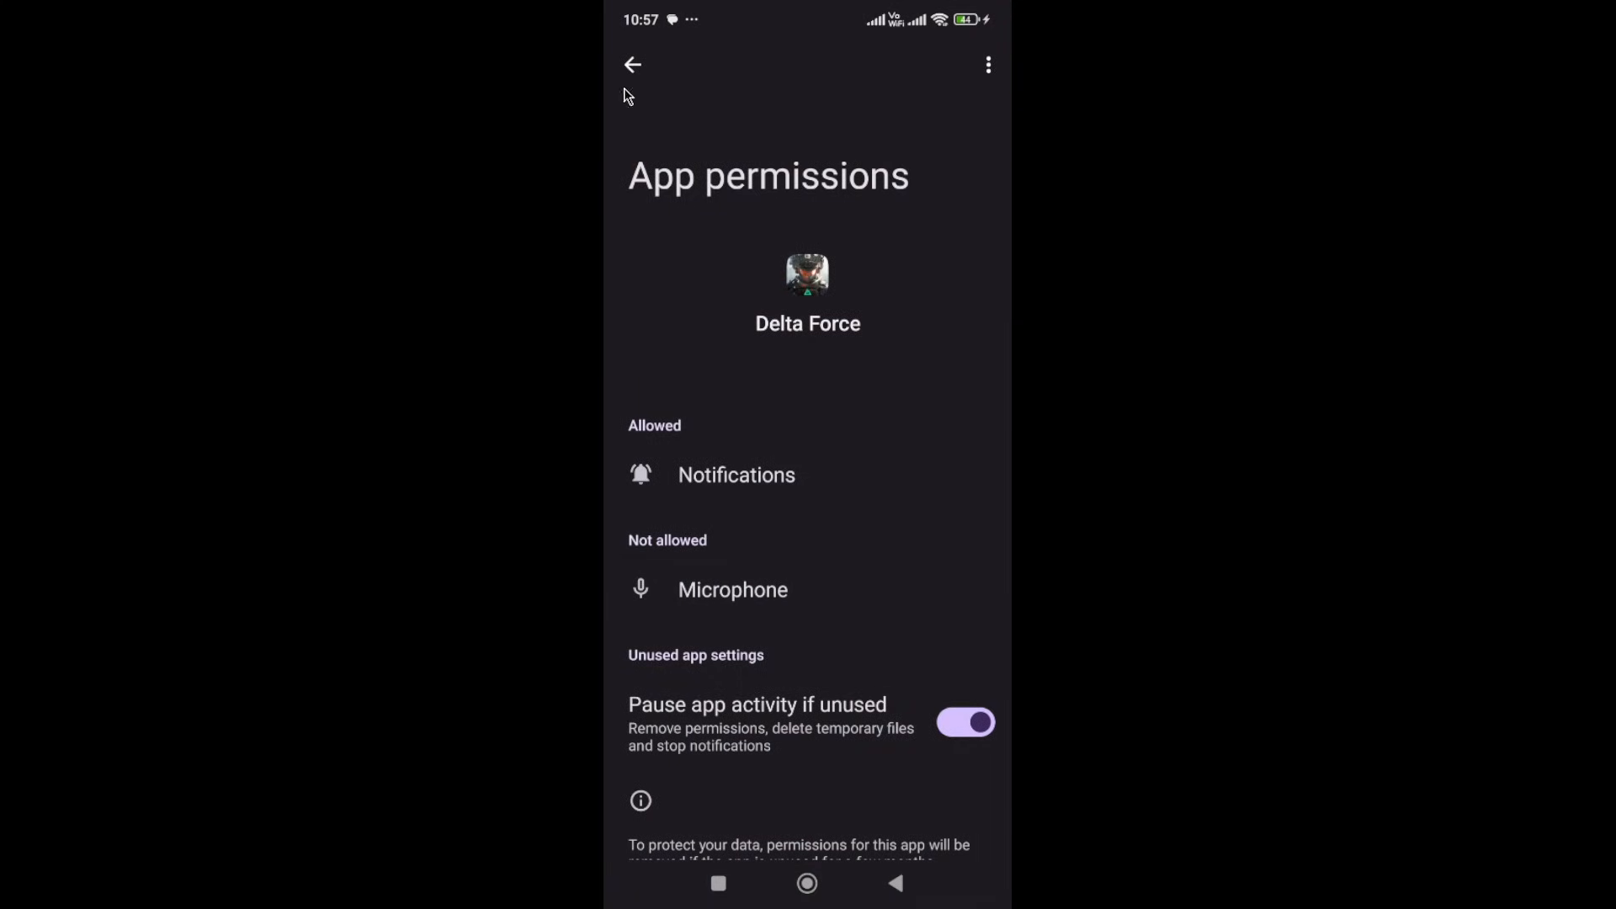
click(633, 64)
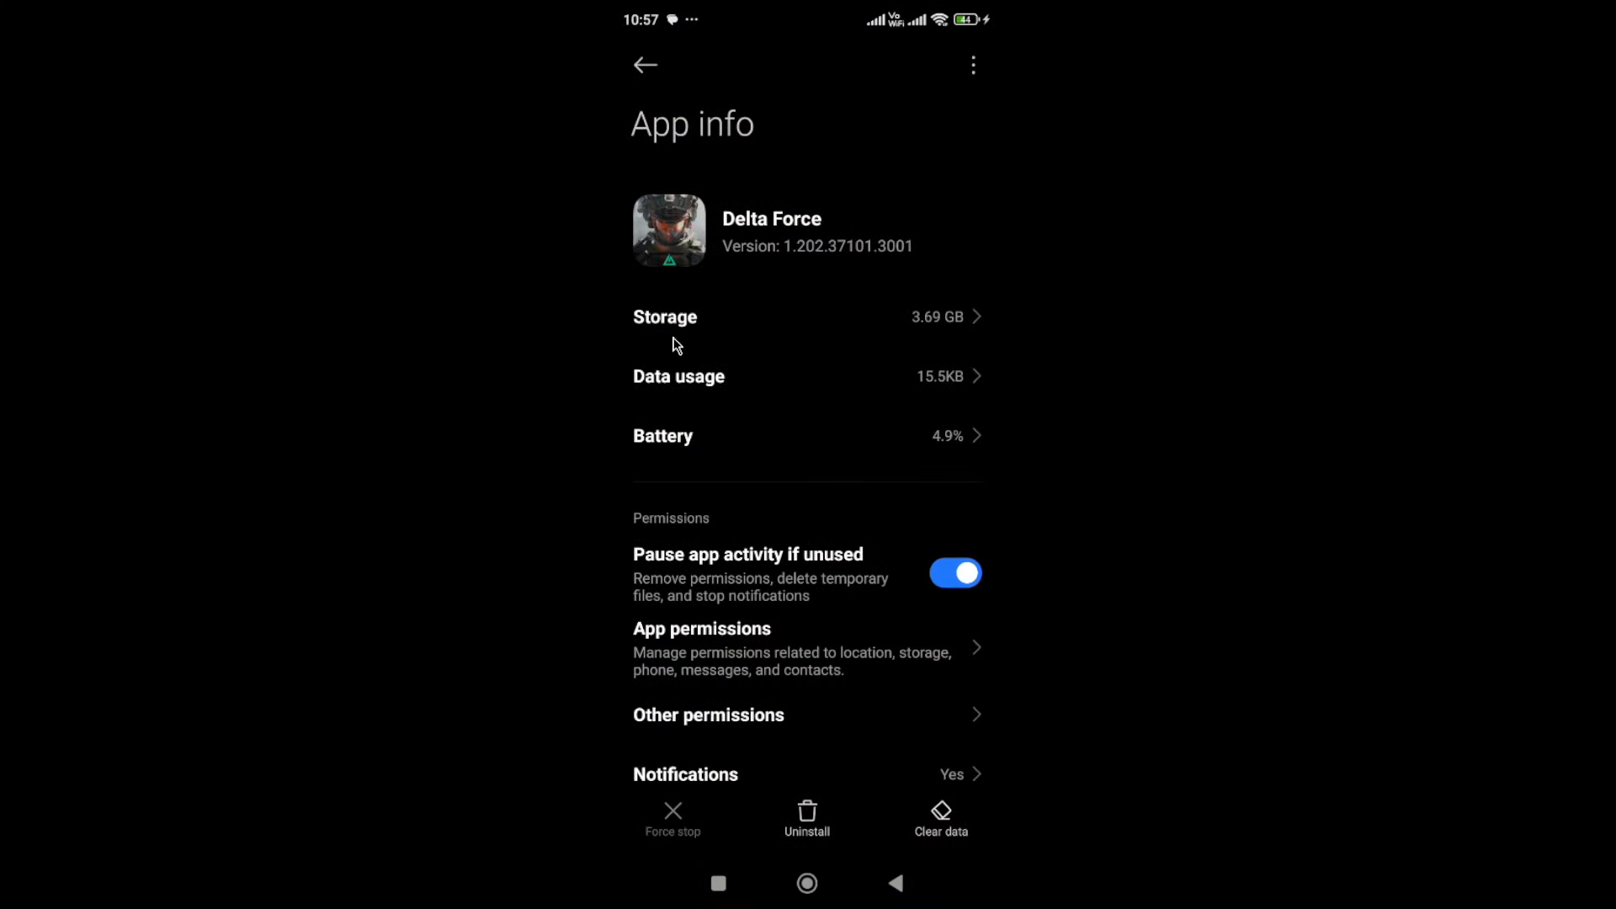
- Open Delta Force's Storage page showing 3.69 GB total and 86 KB cache
click(665, 317)
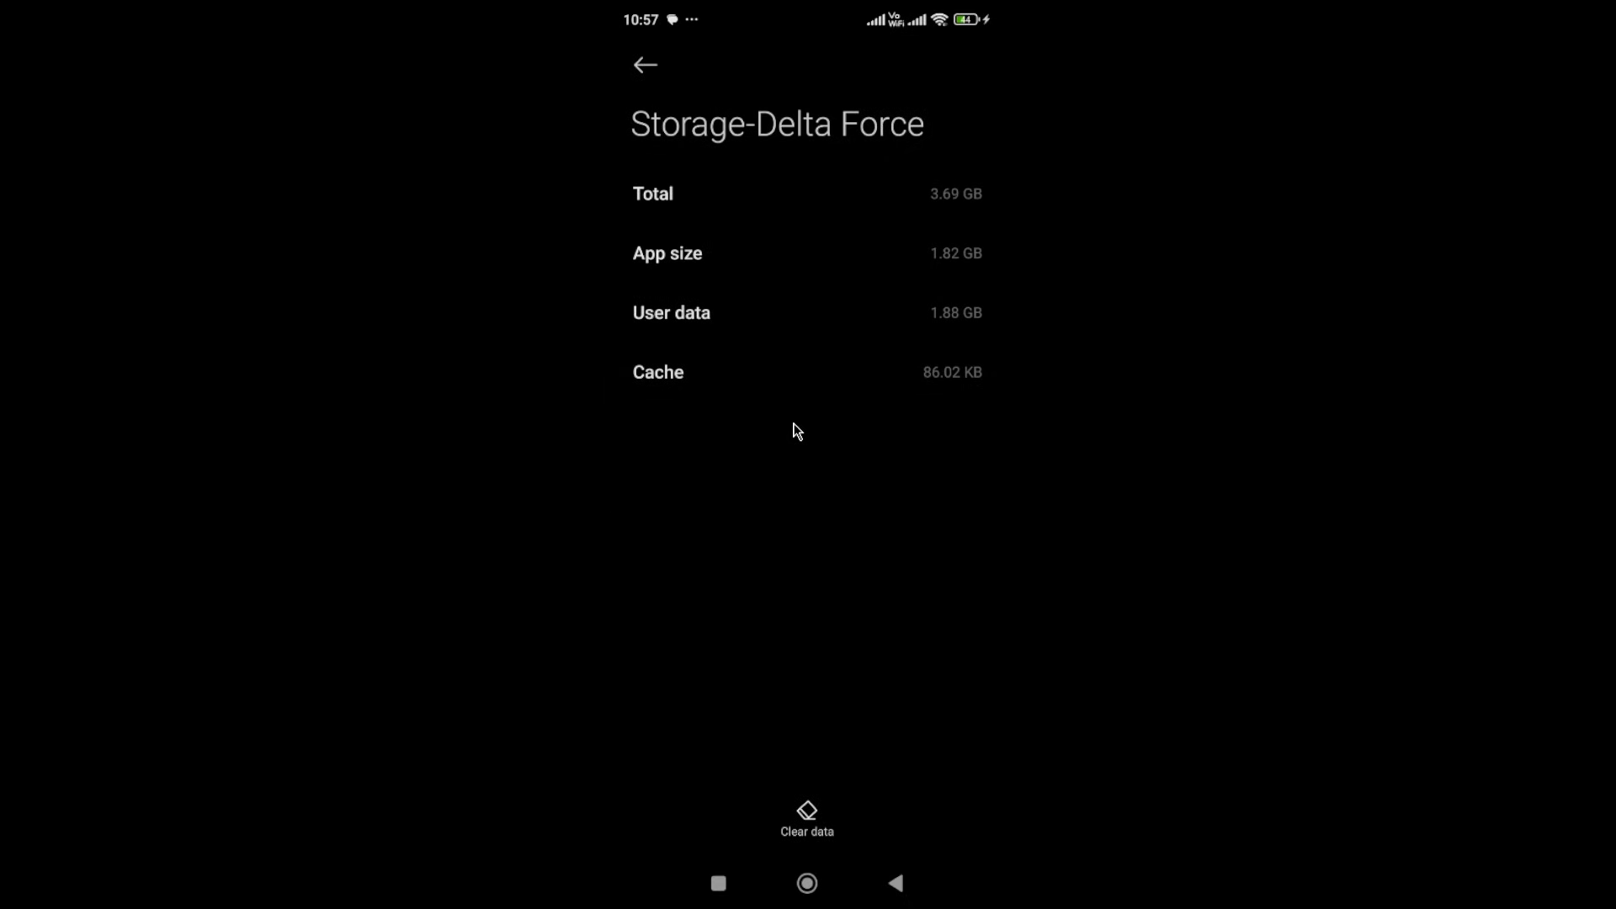
mouse_move(862, 586)
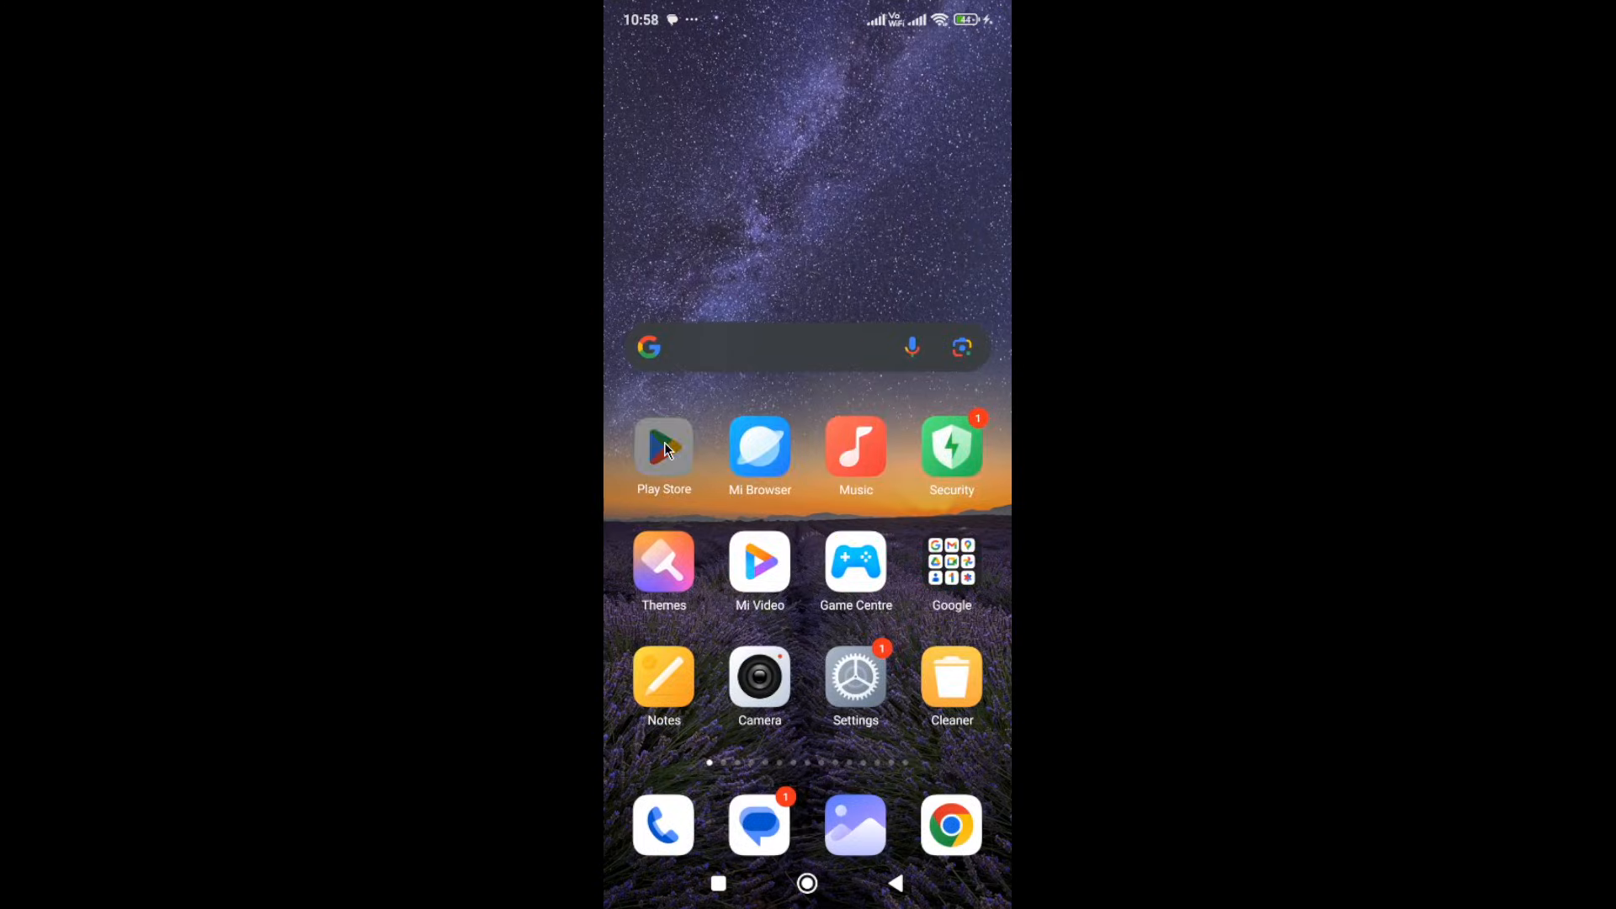
- Launch the Play Store and open the installed Delta Force game's store page
click(664, 449)
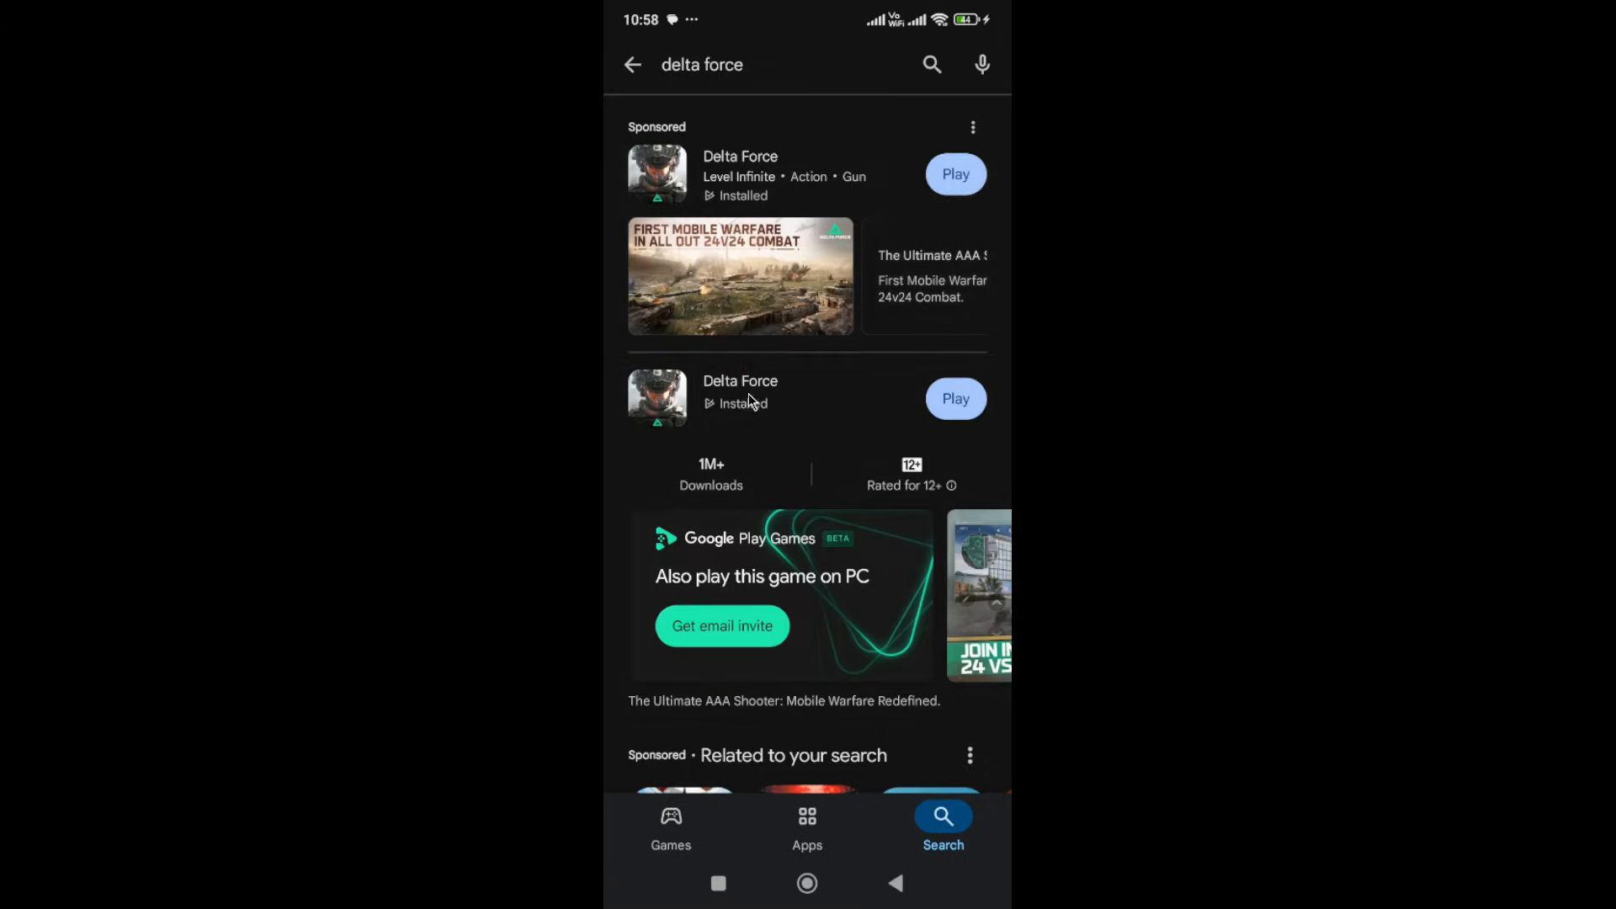
click(740, 391)
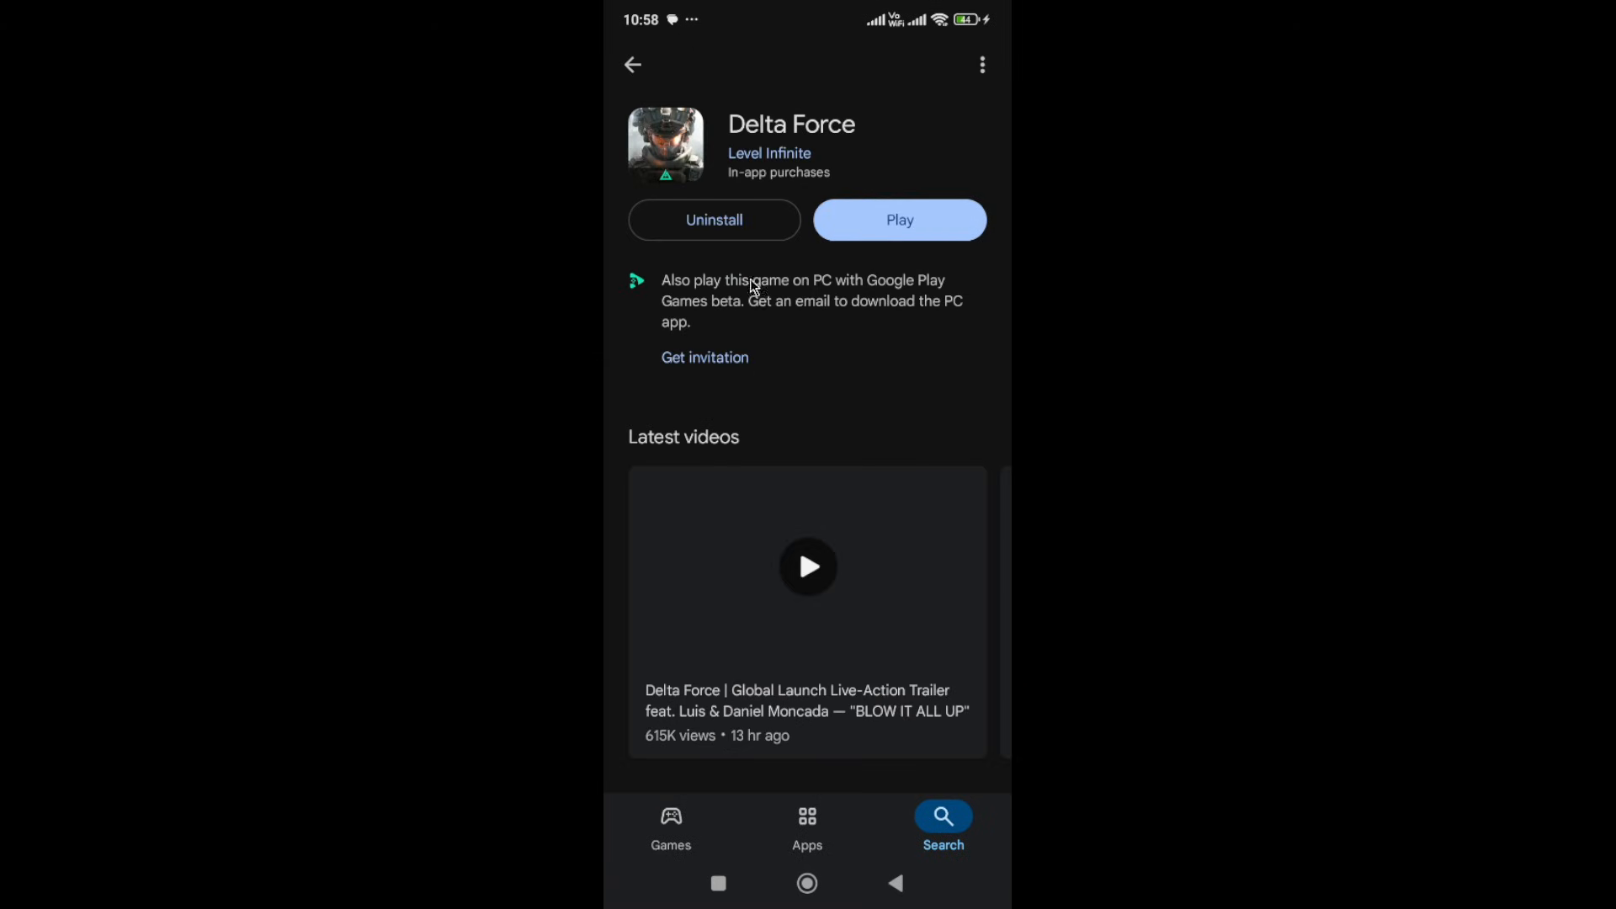
- Scroll Delta Force's store page down to Data safety and Ratings and reviews
scroll(down, 3)
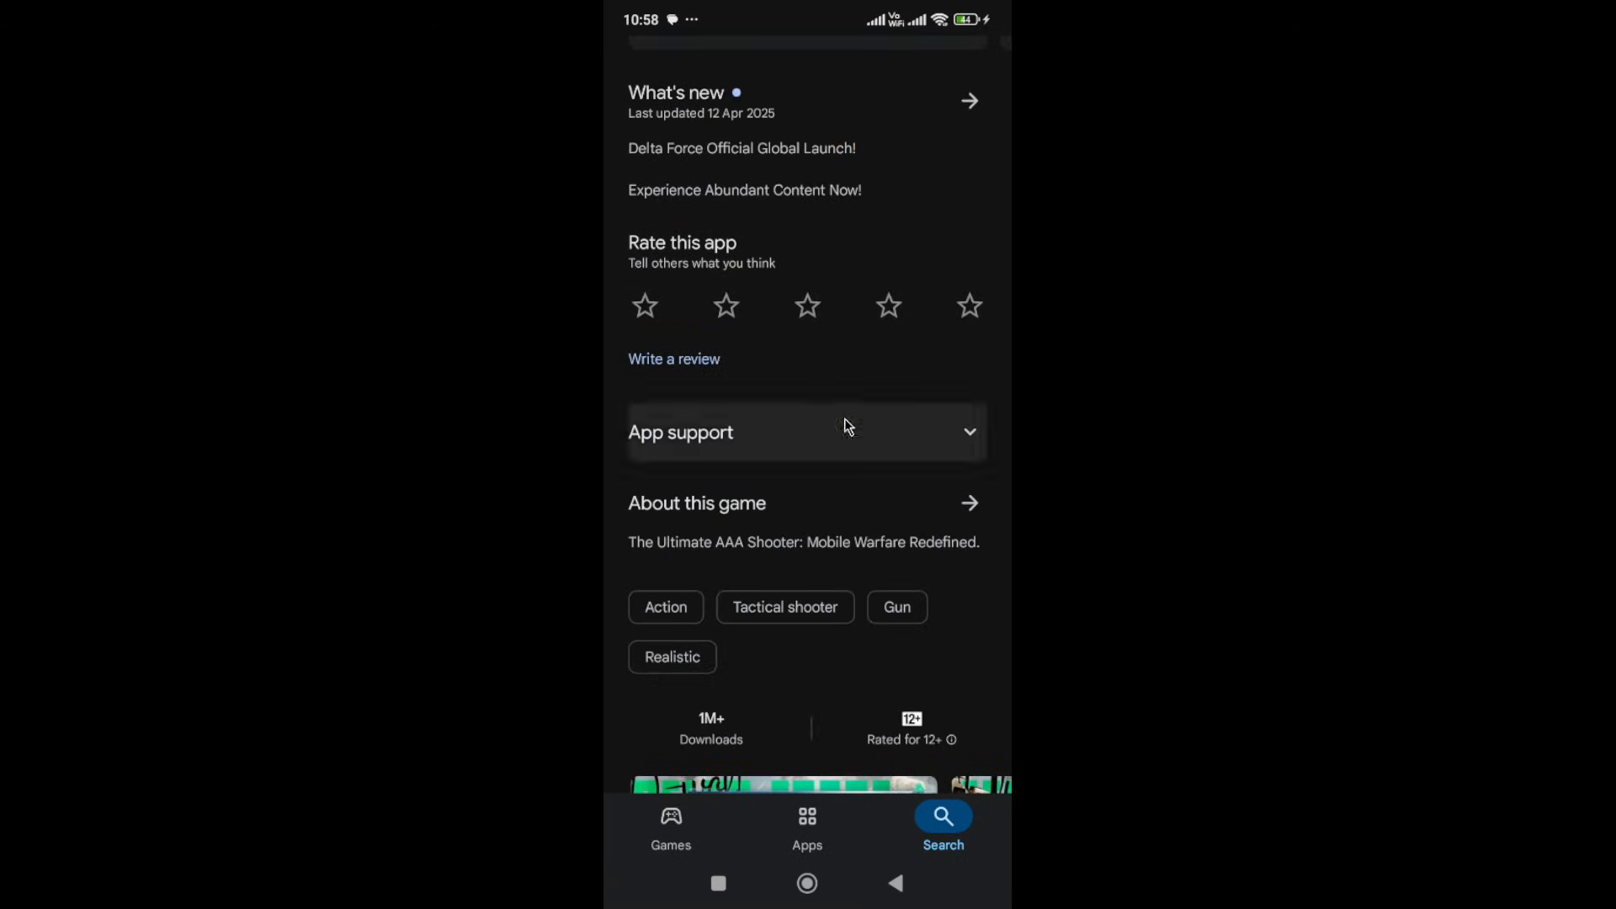
scroll(down, 3)
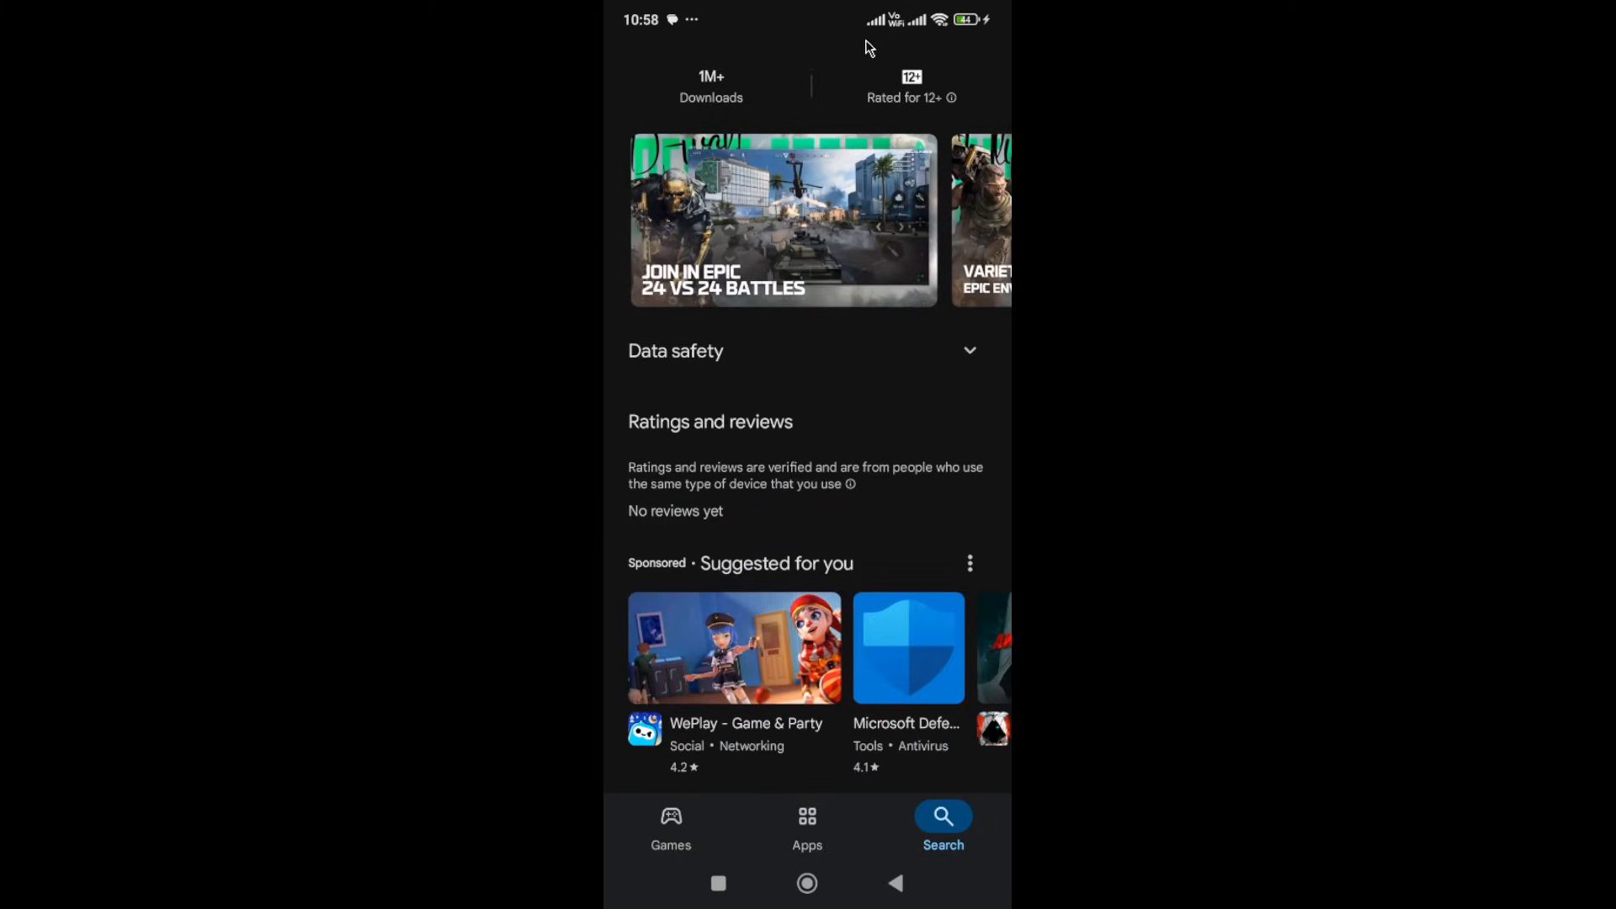
mouse_move(808, 883)
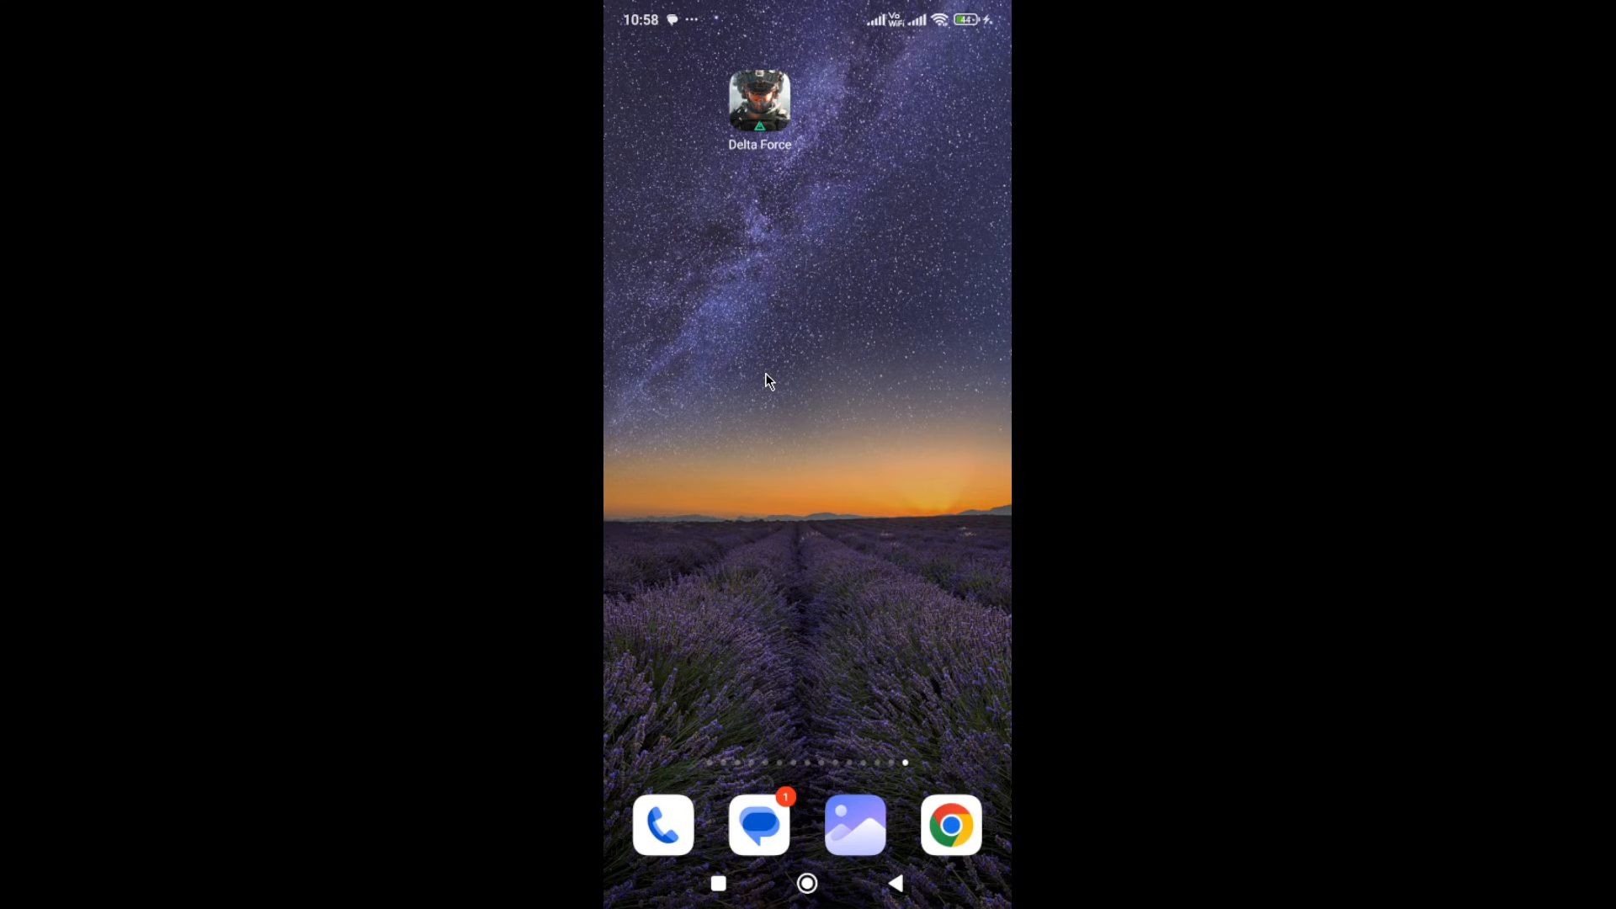
mouse_move(772, 369)
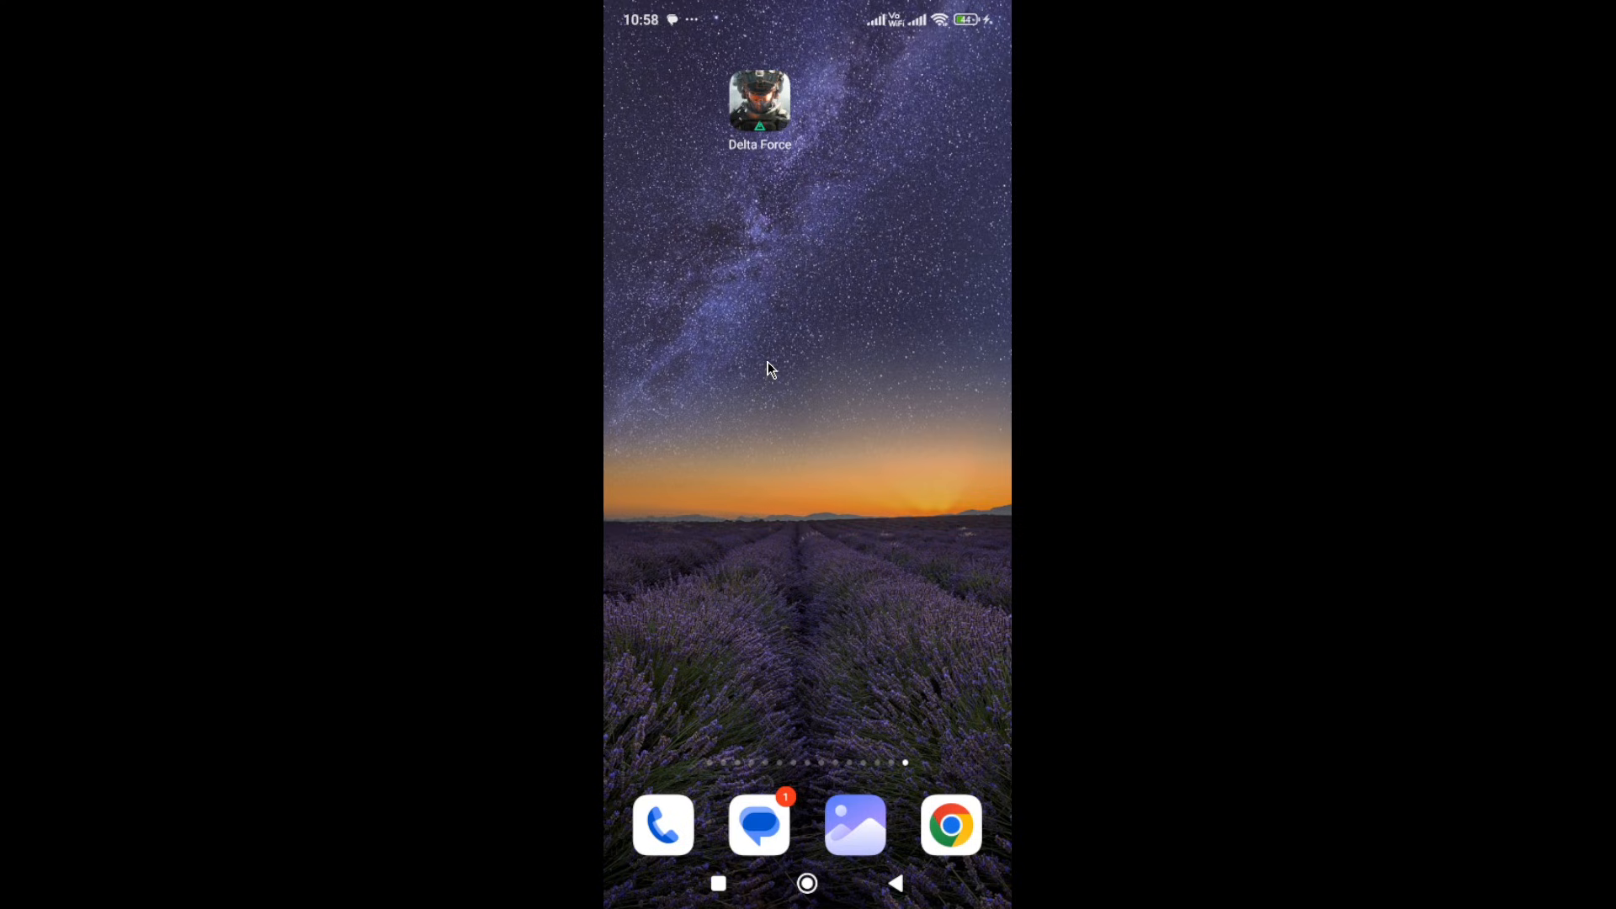